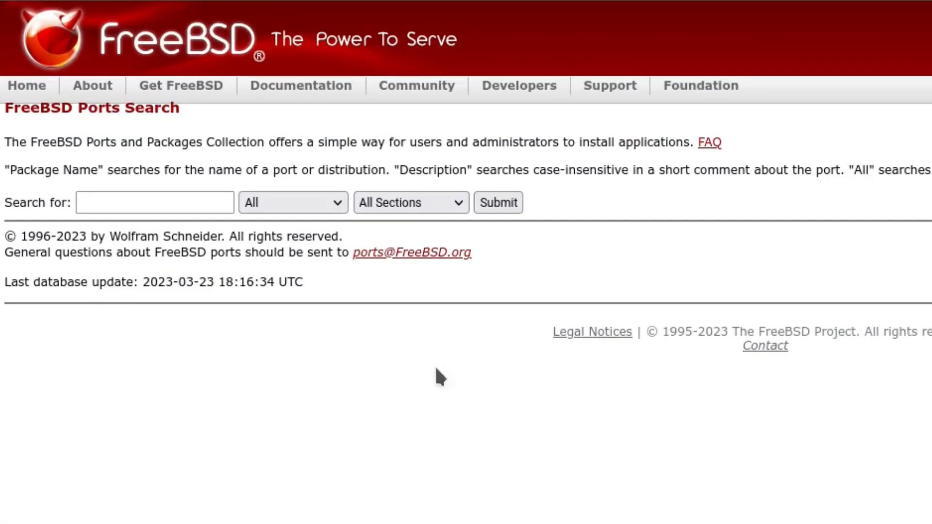
Step: Search the FreeBSD ports collection for 'palemoon'
{"action": "left_click", "coordinate": [155, 202]}
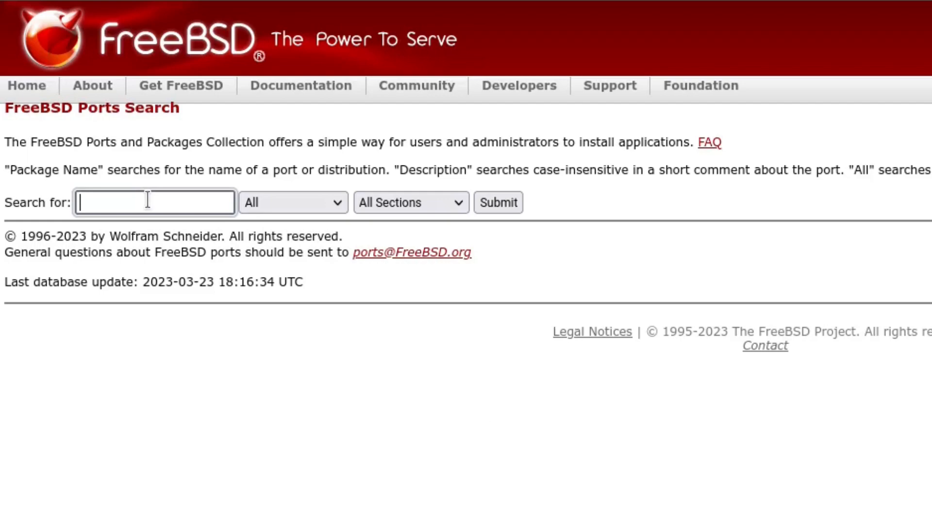
{"action": "type", "text": "palemoon"}
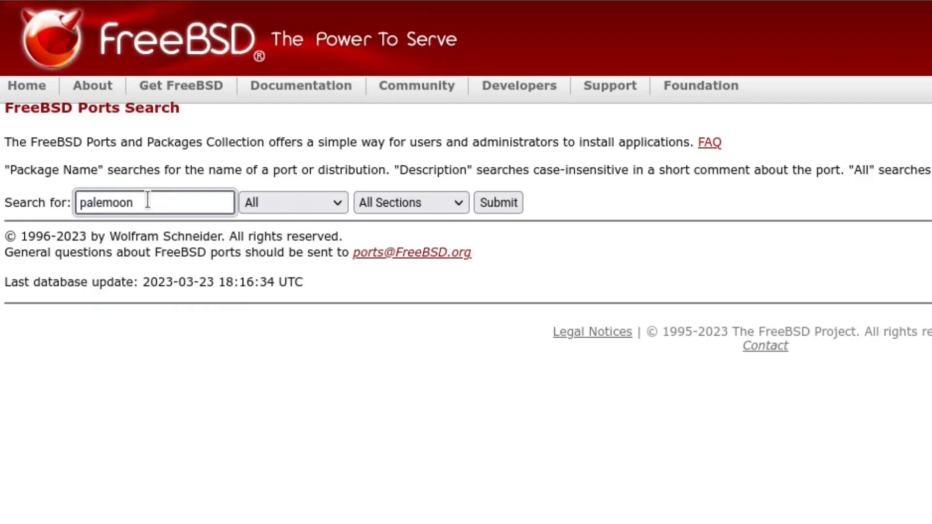
{"action": "left_click", "coordinate": [498, 202]}
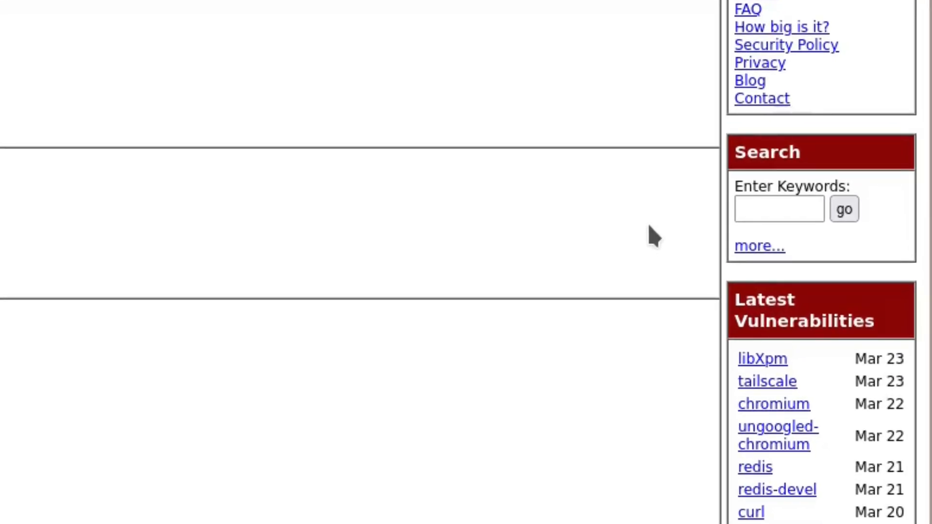
Step: Enter the keyword 'pale' in the FreshPorts search box
{"action": "left_click", "coordinate": [778, 210]}
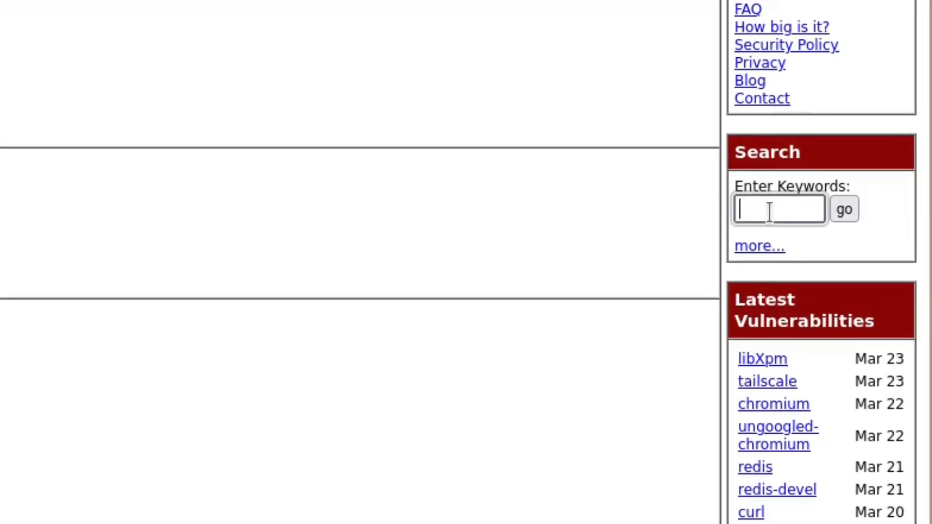
{"action": "type", "text": "pale"}
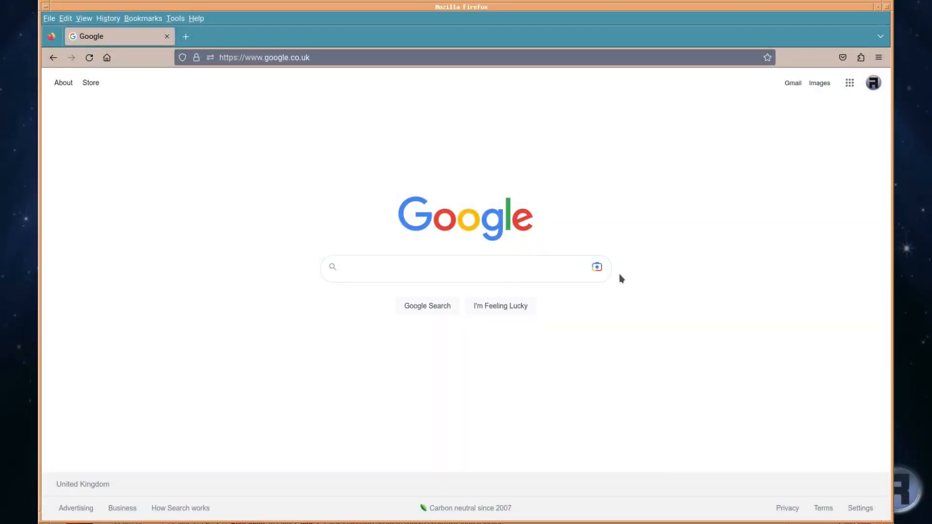
Step: Google 'palemoon', open The Pale Moon Project result, then its Download now page
{"action": "left_click", "coordinate": [466, 267]}
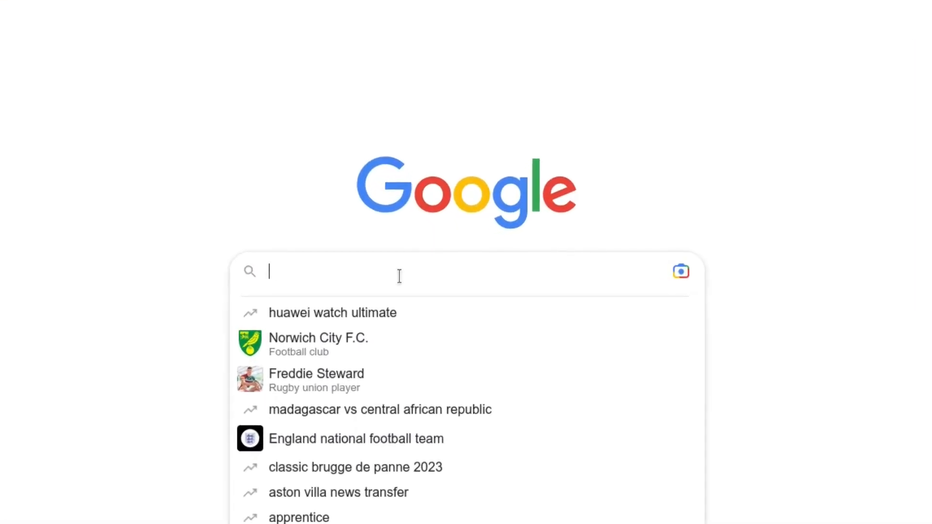
{"action": "type", "text": "palemoon"}
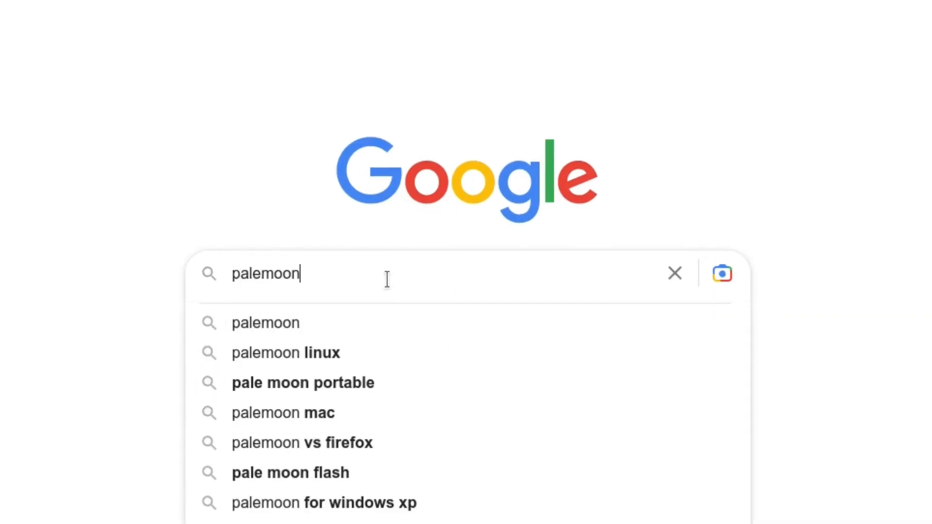
{"action": "key", "text": "Enter"}
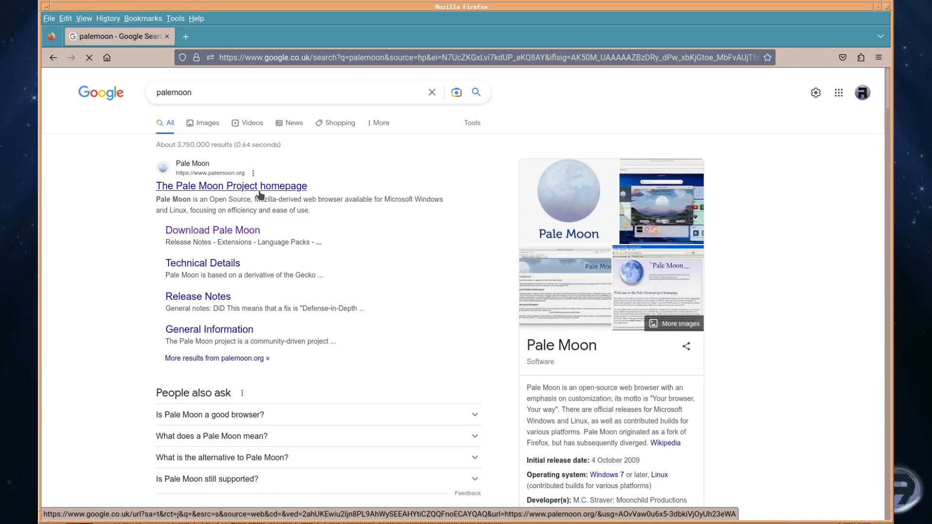
{"action": "left_click", "coordinate": [231, 186]}
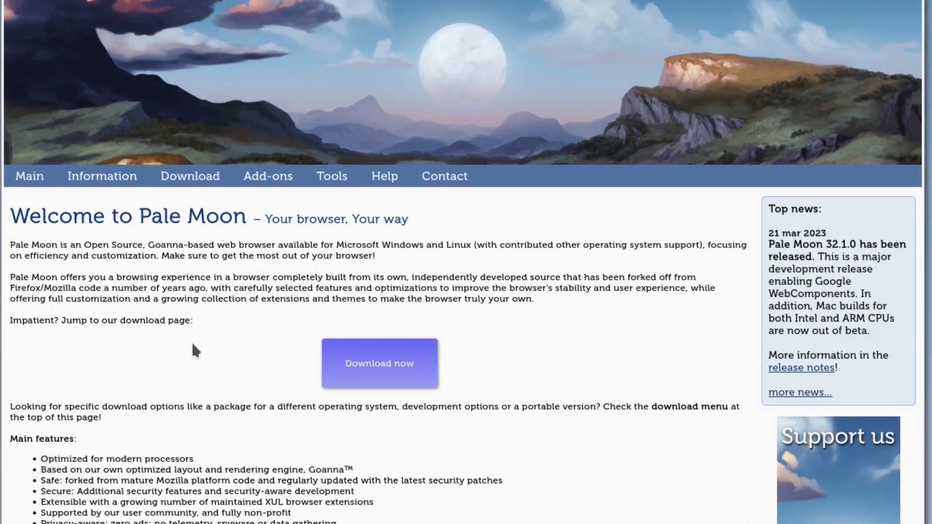
{"action": "mouse_move", "coordinate": [359, 384]}
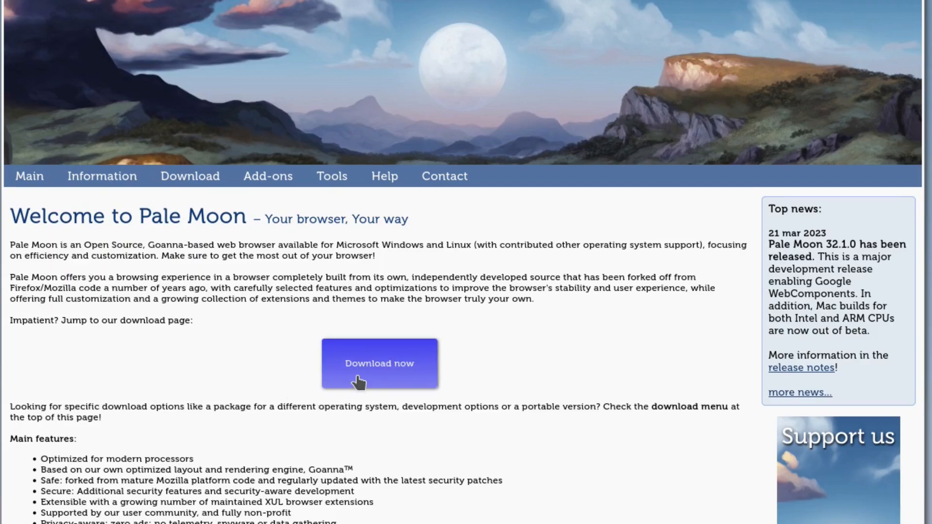
{"action": "left_click", "coordinate": [379, 364]}
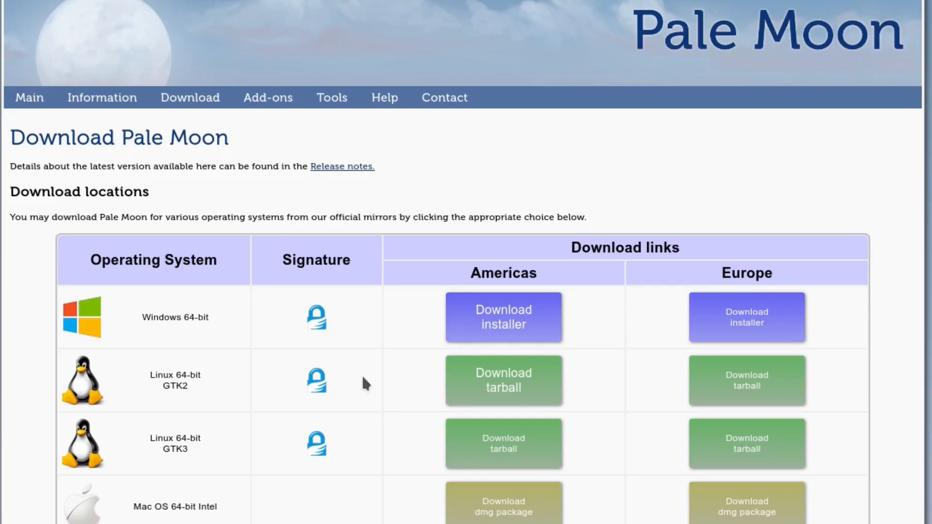
Step: Download the FreeBSD 64-bit tarball from the Europe mirror row
{"action": "scroll", "scroll_direction": "down", "scroll_amount": 3}
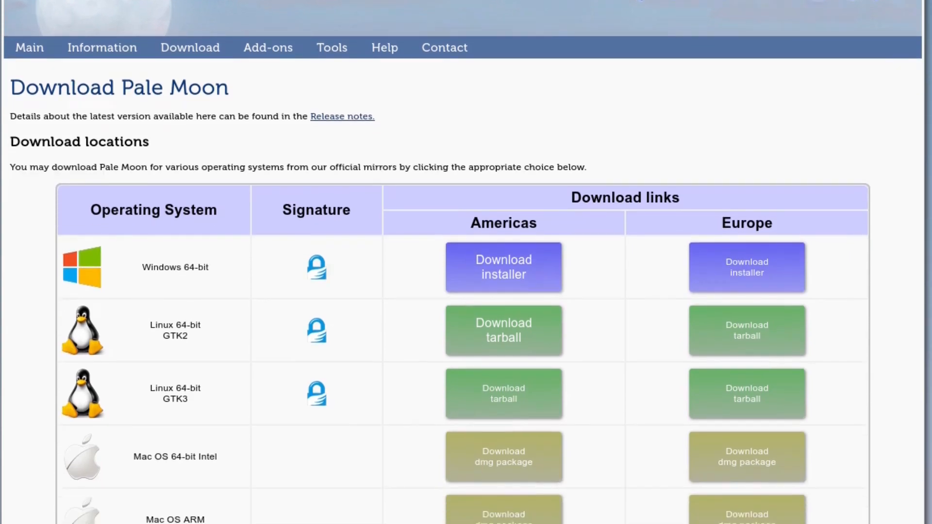
{"action": "scroll", "scroll_direction": "down", "scroll_amount": 3}
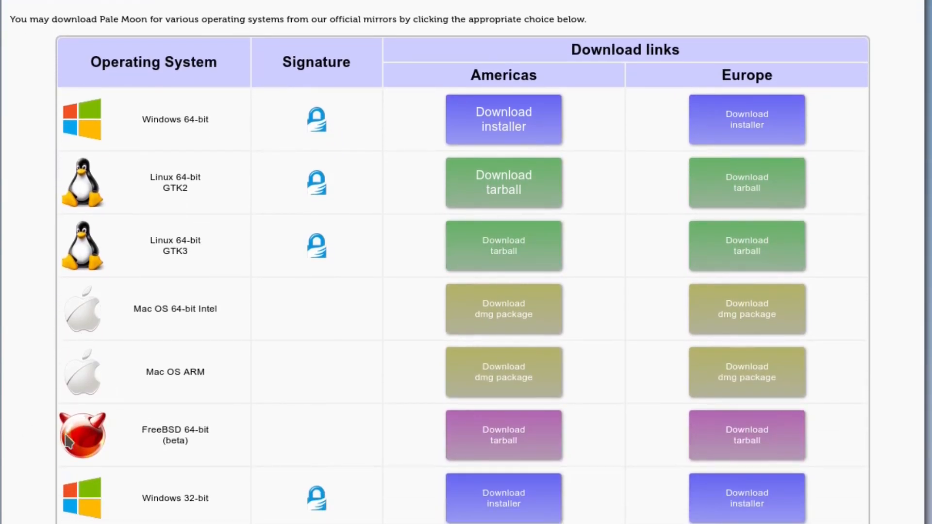
{"action": "mouse_move", "coordinate": [142, 456]}
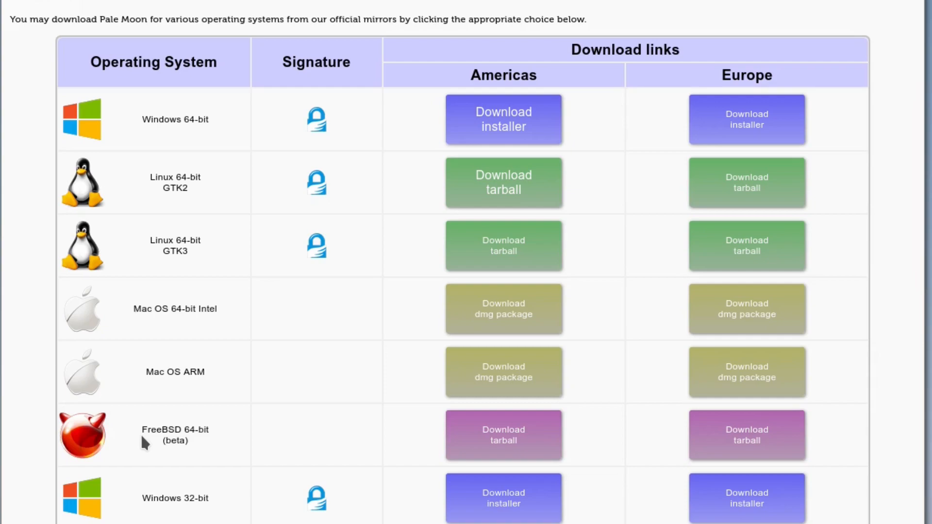
{"action": "mouse_move", "coordinate": [482, 434]}
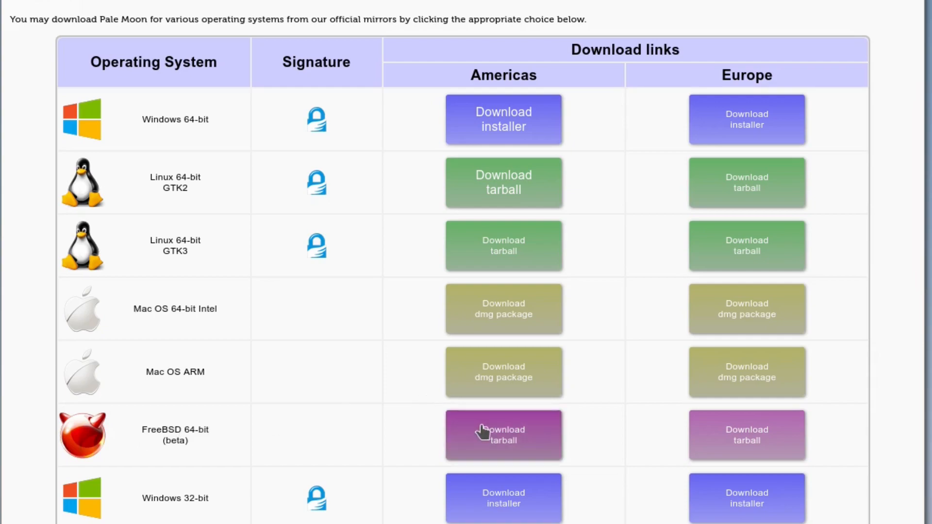
{"action": "mouse_move", "coordinate": [735, 455]}
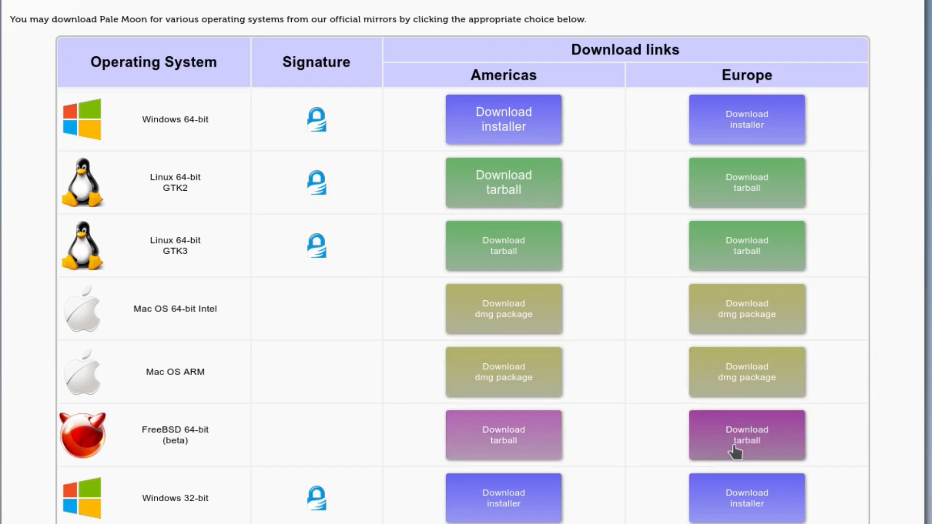
{"action": "left_click", "coordinate": [746, 435]}
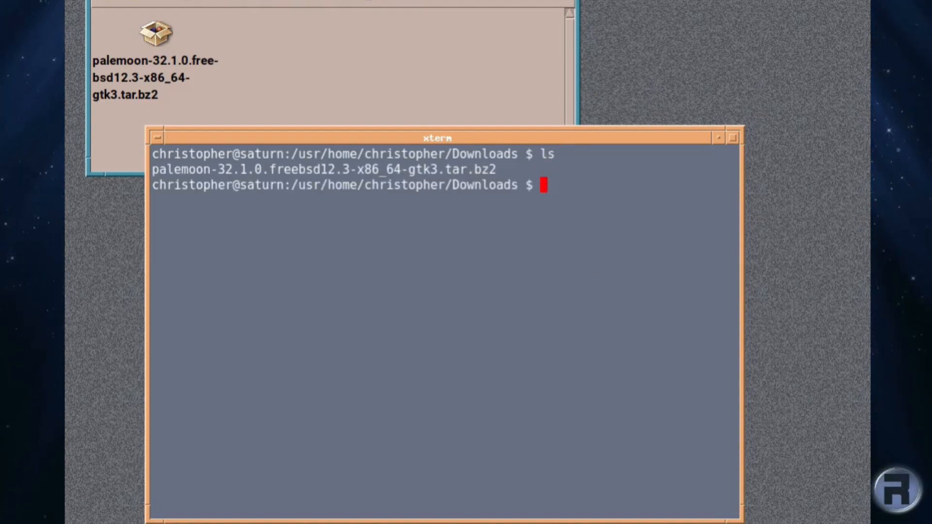
Step: Extract the tarball with tar, list the files, and cd into palemoon
{"action": "type", "text": "tar"}
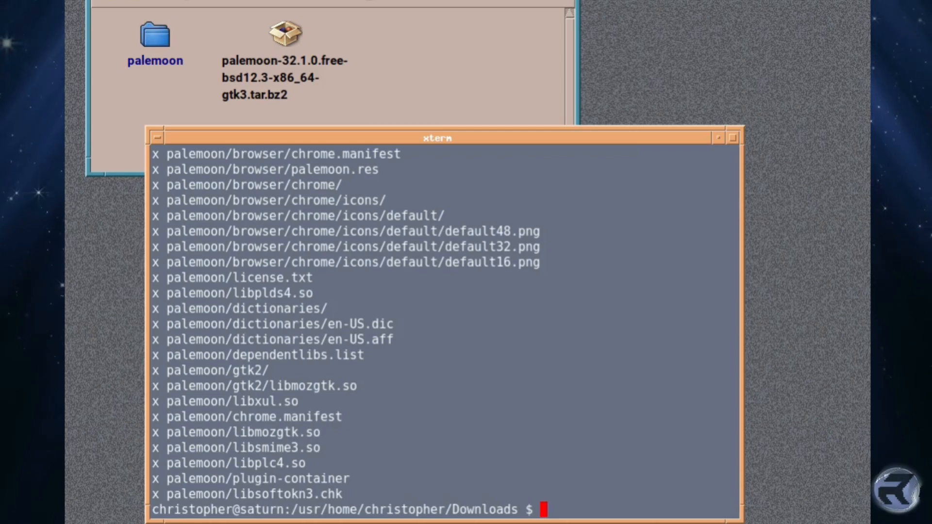
{"action": "type", "text": "ls"}
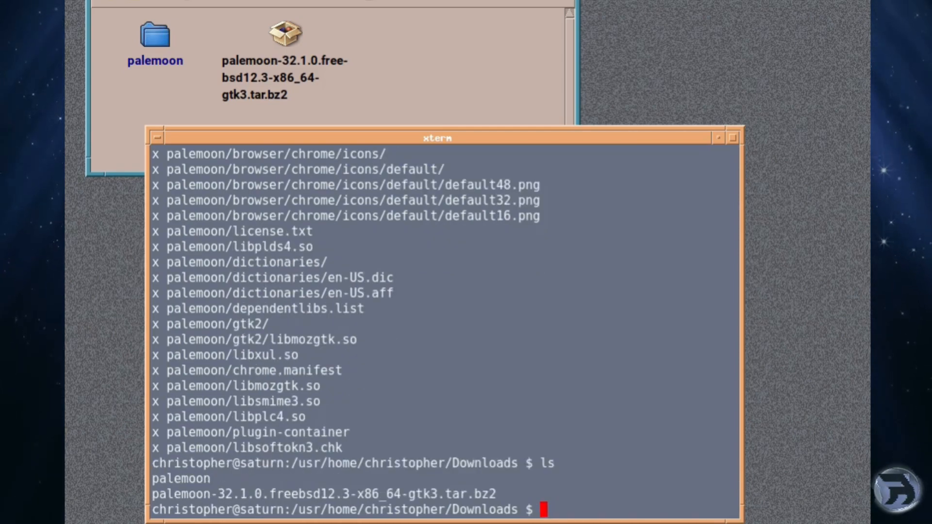
{"action": "type", "text": "cd"}
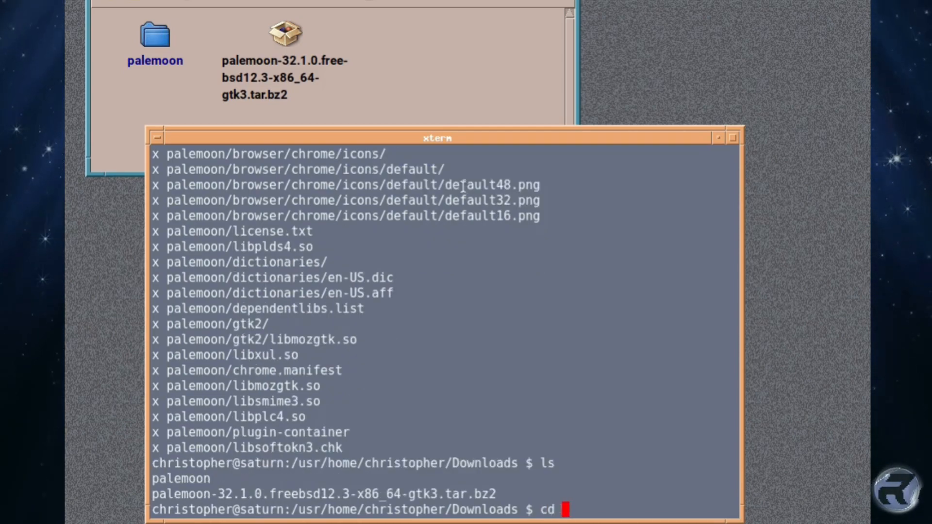
{"action": "type", "text": "palemoon"}
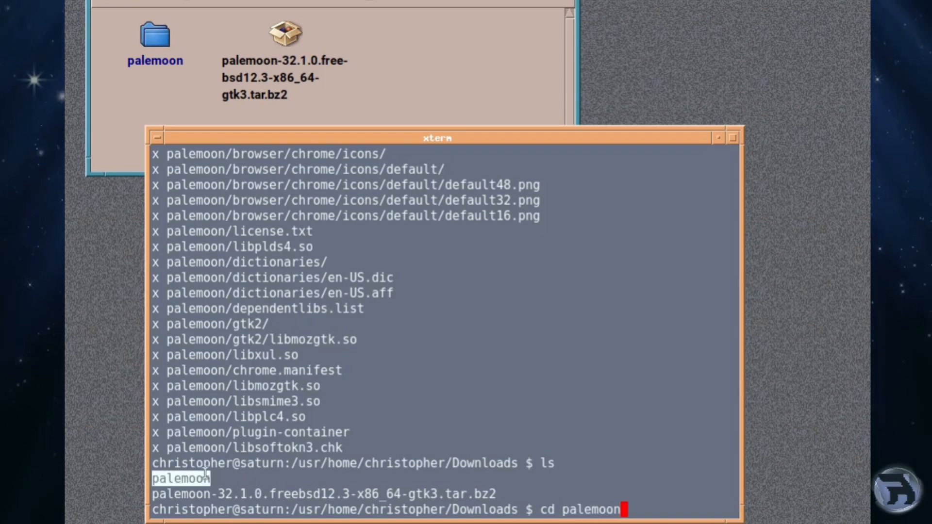
{"action": "key", "text": "Return"}
{"action": "type", "text": "./"}
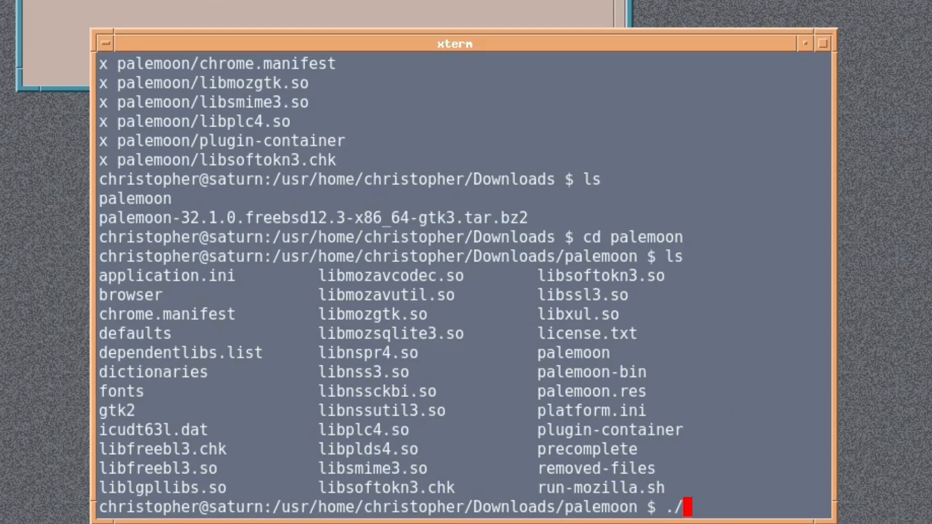
Step: Launch the browser with ./palemoon from the palemoon folder
{"action": "type", "text": "palemoon"}
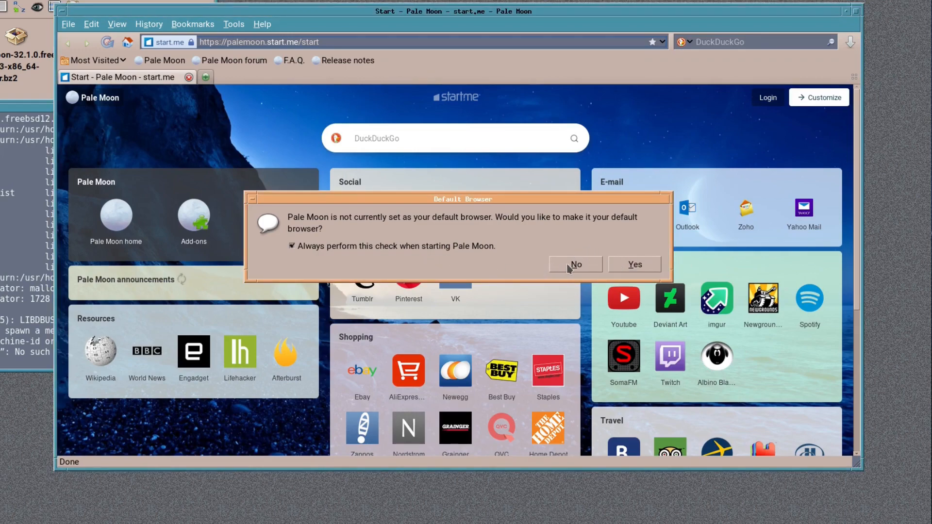
Step: Choose No on the Default Browser prompt and scroll the start.me page
{"action": "left_click", "coordinate": [576, 264]}
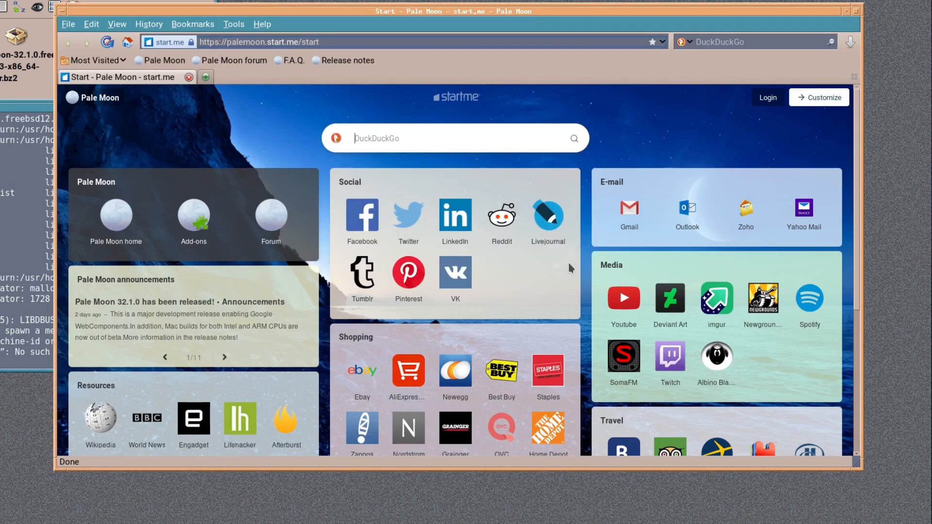
{"action": "mouse_move", "coordinate": [860, 139]}
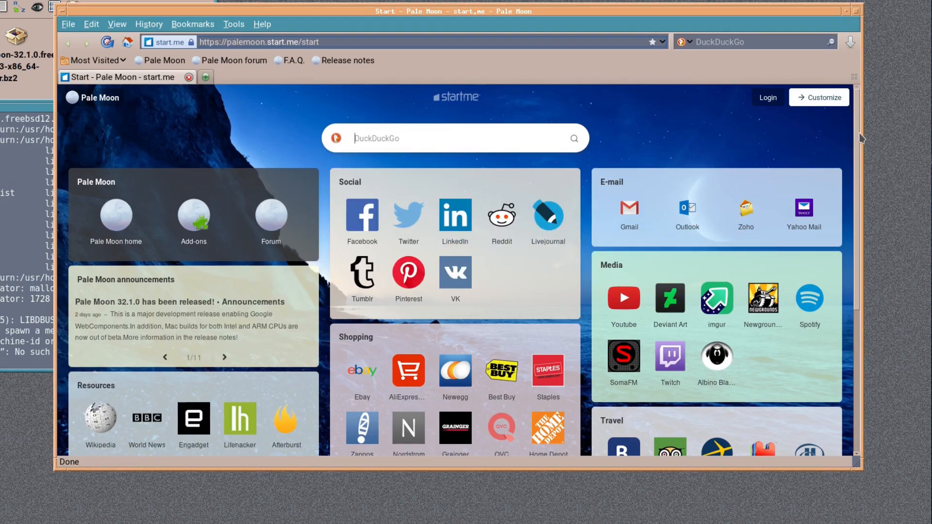
{"action": "scroll", "scroll_direction": "down", "scroll_amount": 3}
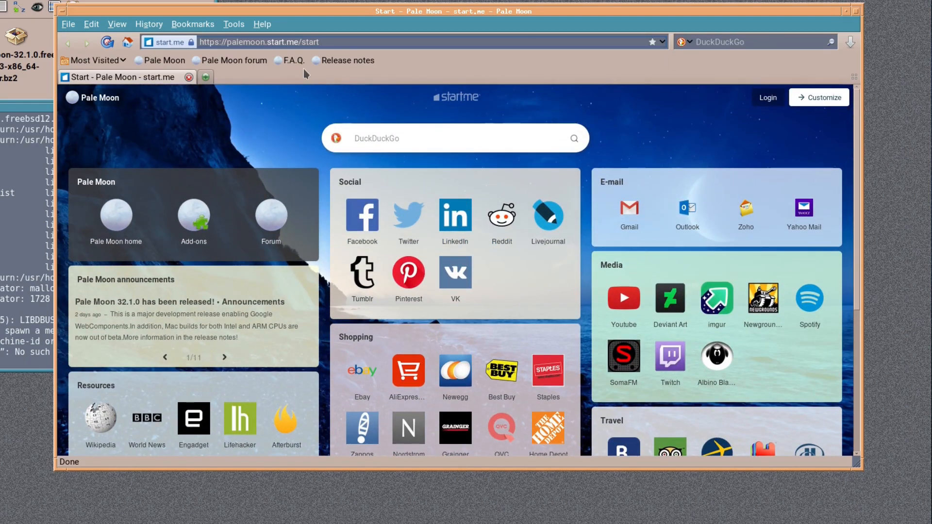
{"action": "mouse_move", "coordinate": [293, 79]}
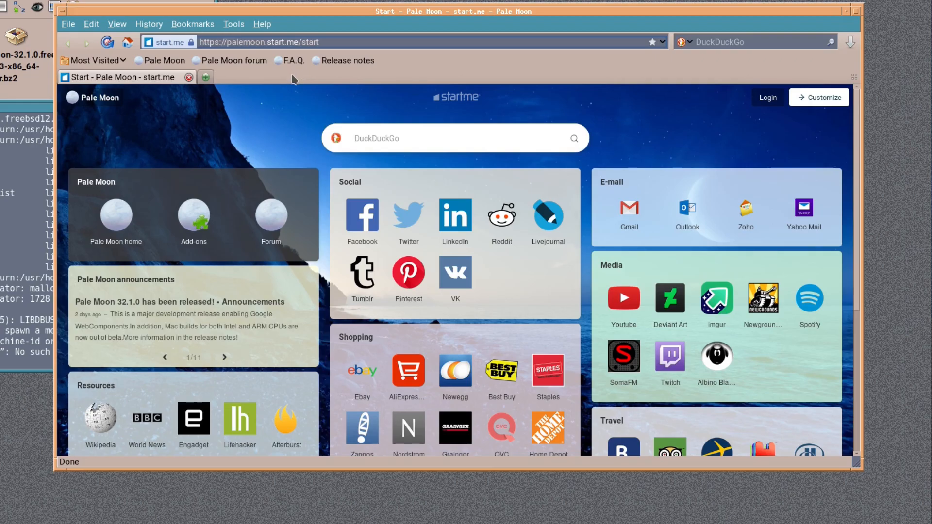